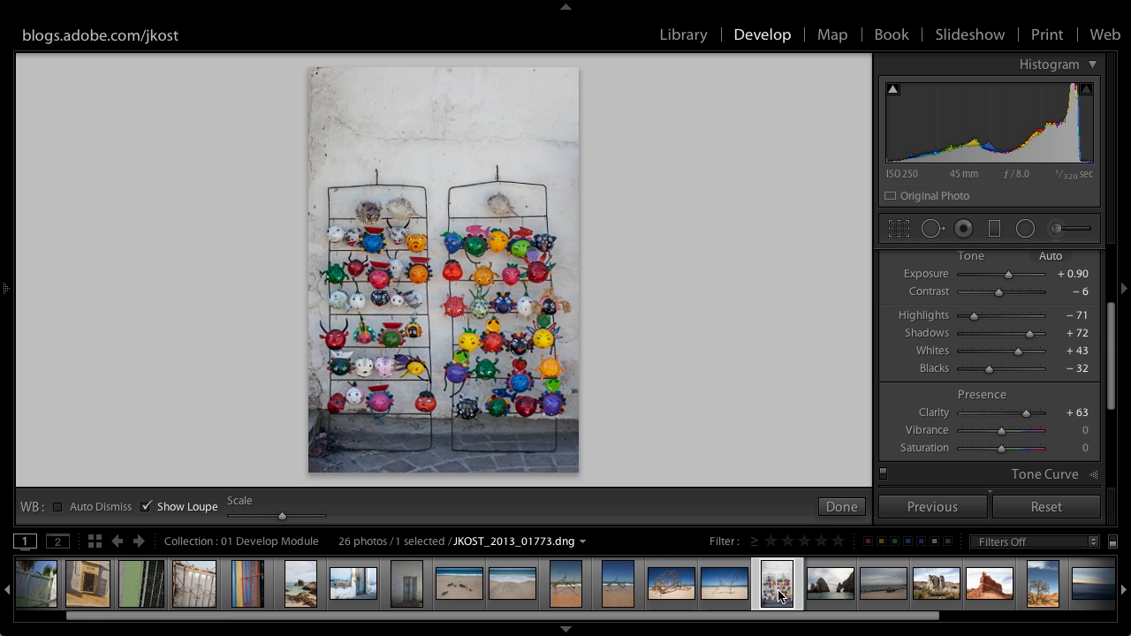
mouse_move(940, 444)
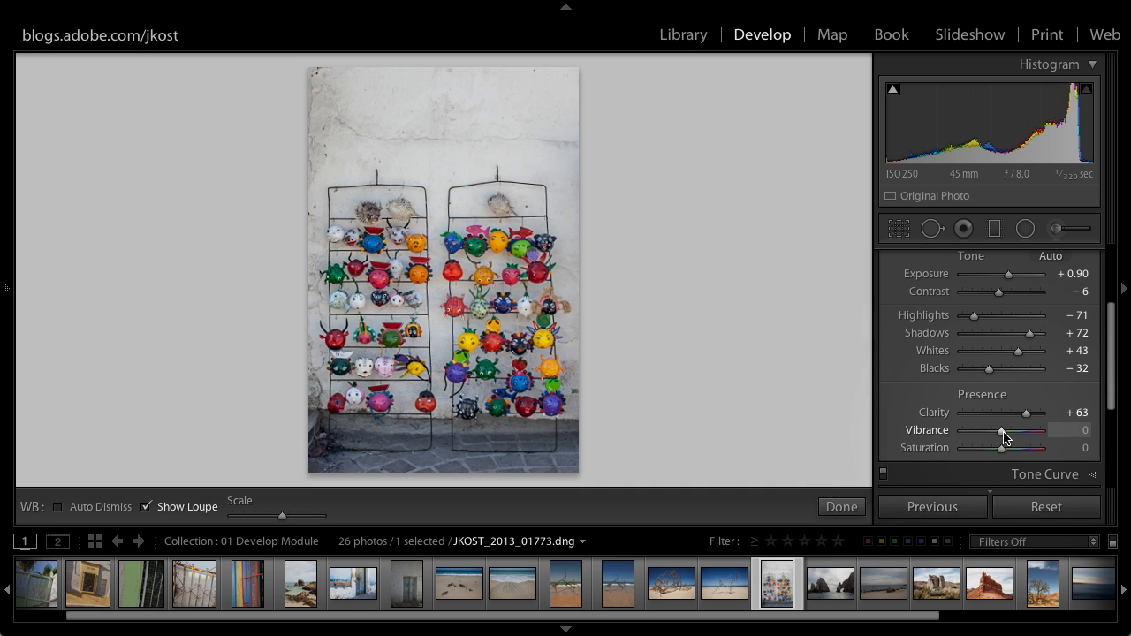
Step: Drag Vibrance to -100, then +63, then up to its +100 maximum
drag(1003, 432, 961, 431)
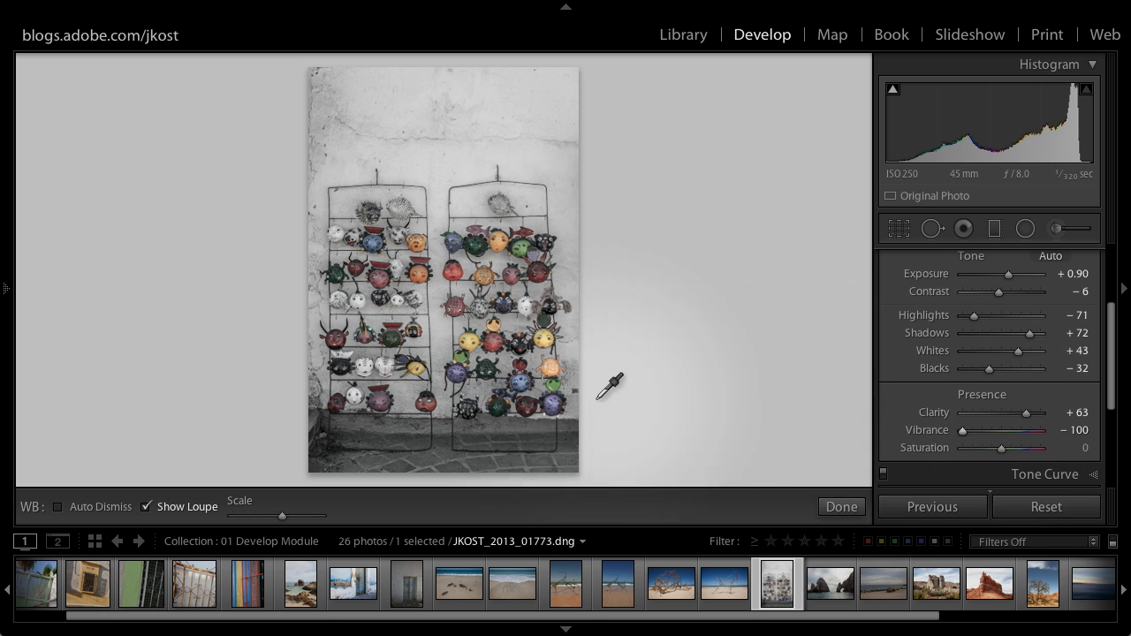
drag(961, 431, 1021, 432)
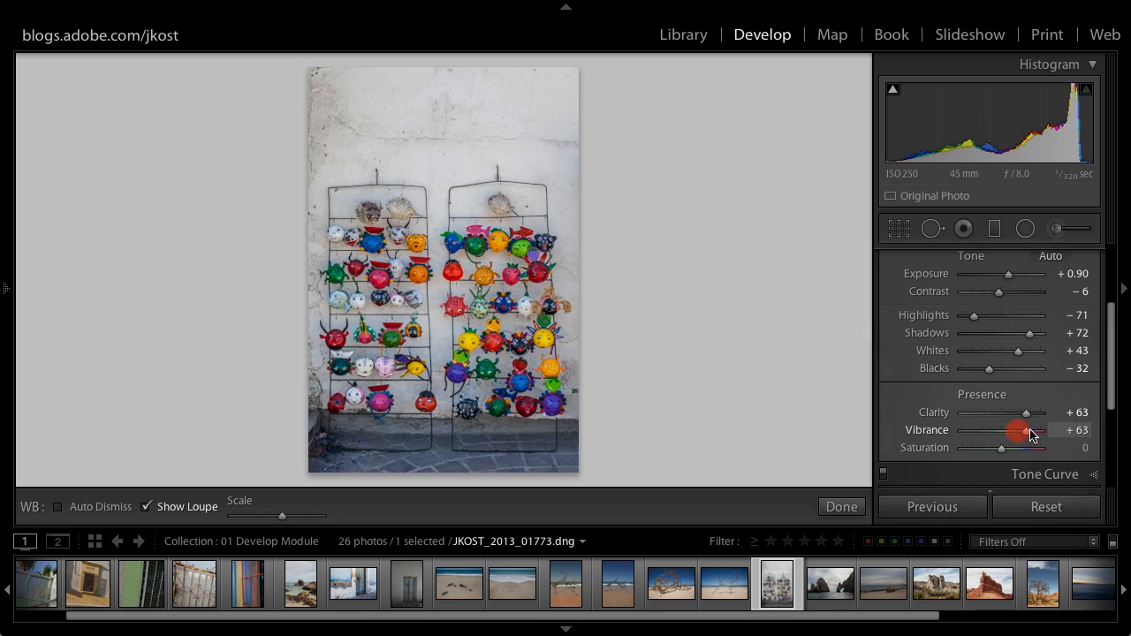
drag(1021, 431, 1041, 431)
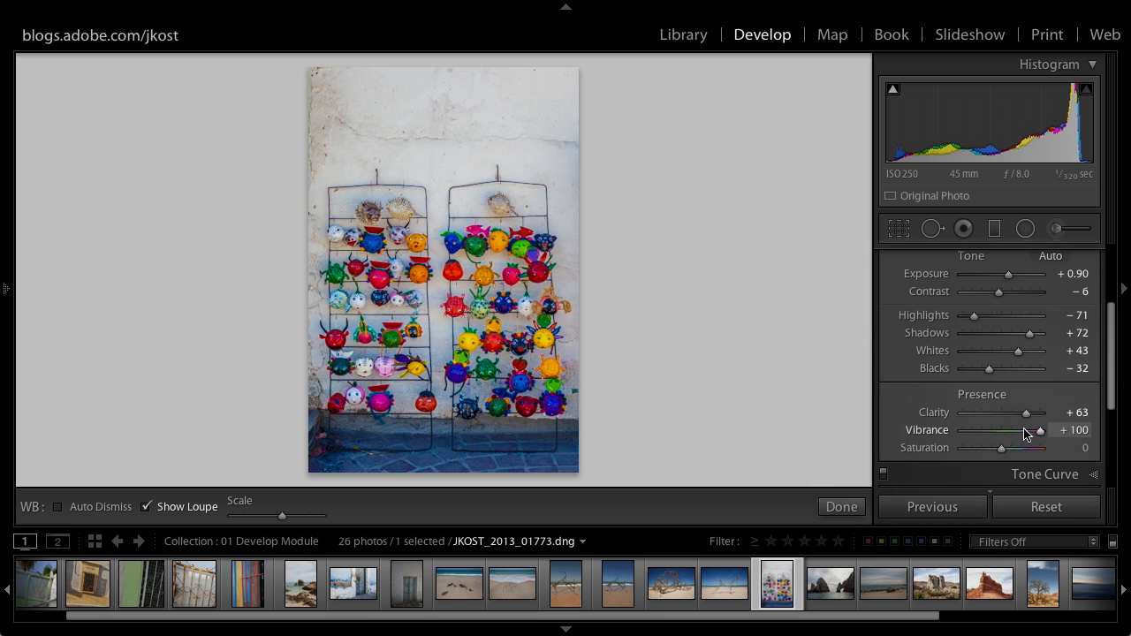
mouse_move(988, 449)
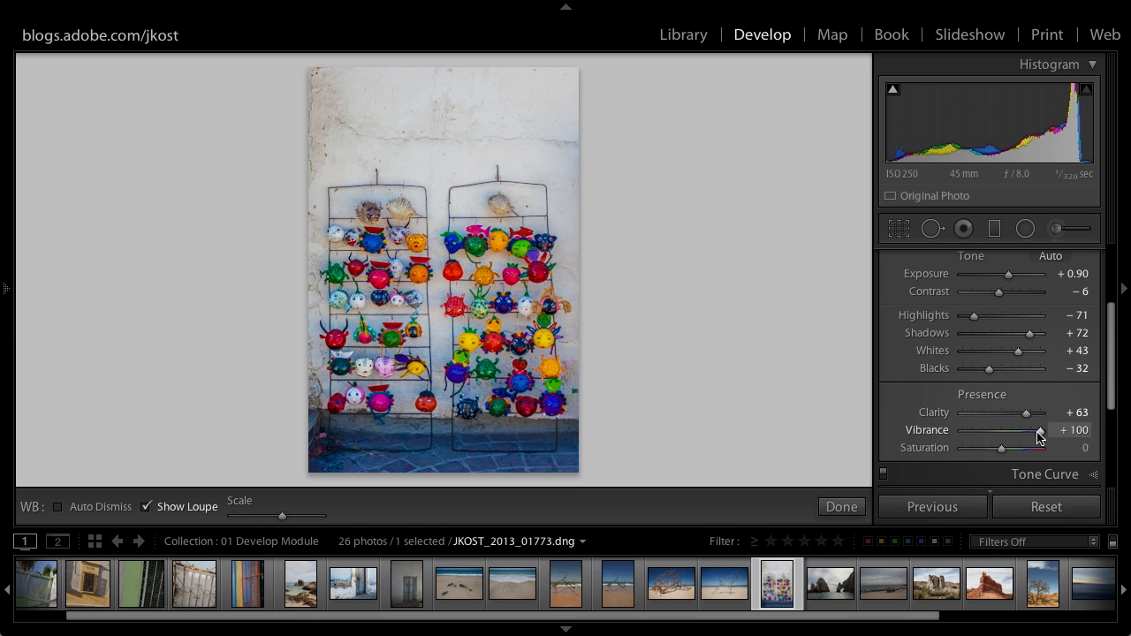
Step: Set Vibrance to -11 and Saturation to +100, then show the before/after side-by-side view
drag(1038, 431, 999, 431)
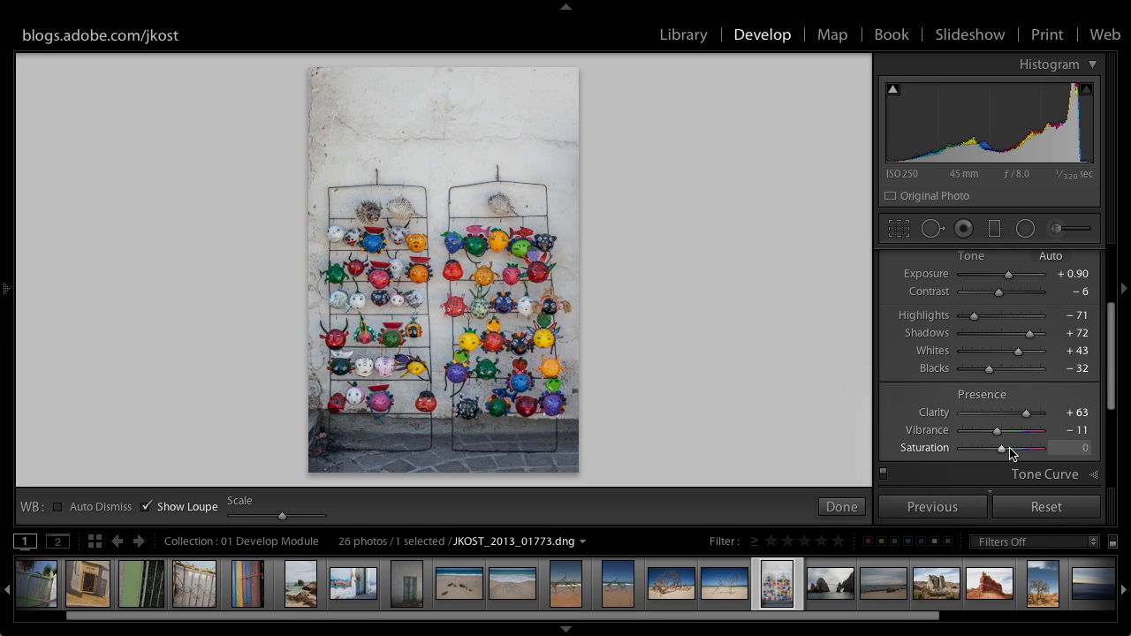
drag(1001, 449, 1039, 449)
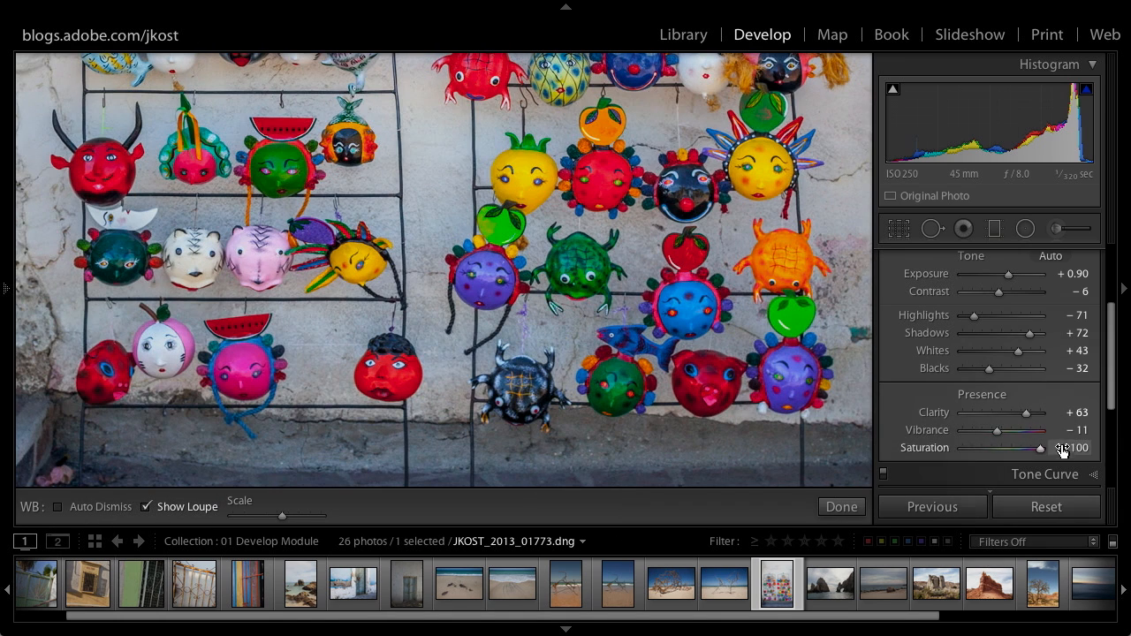
mouse_move(986, 453)
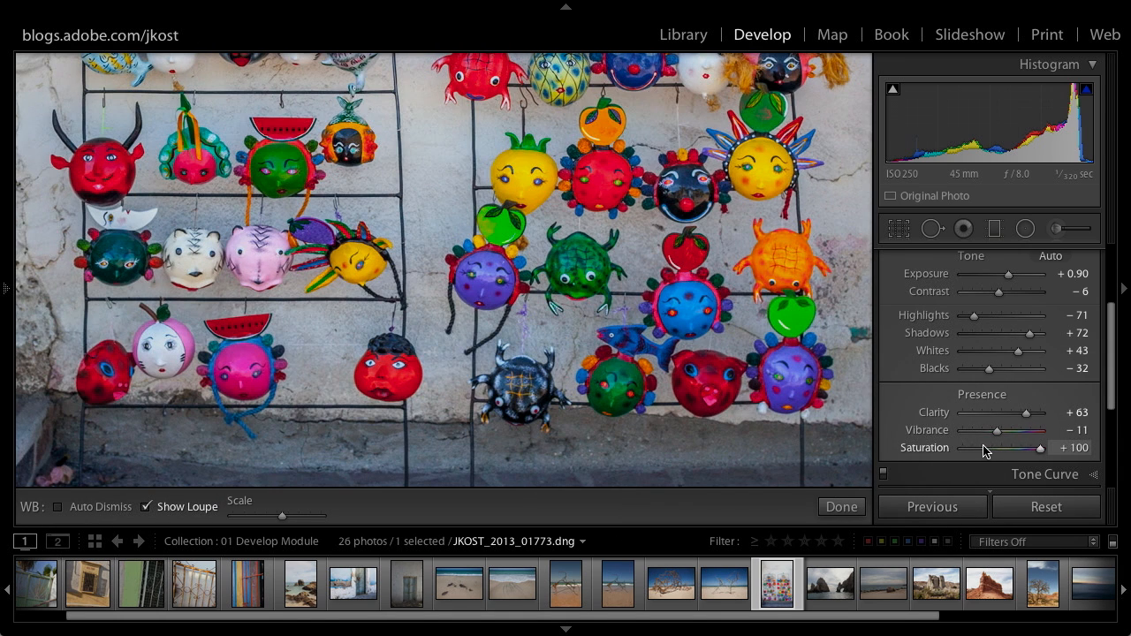
key(t)
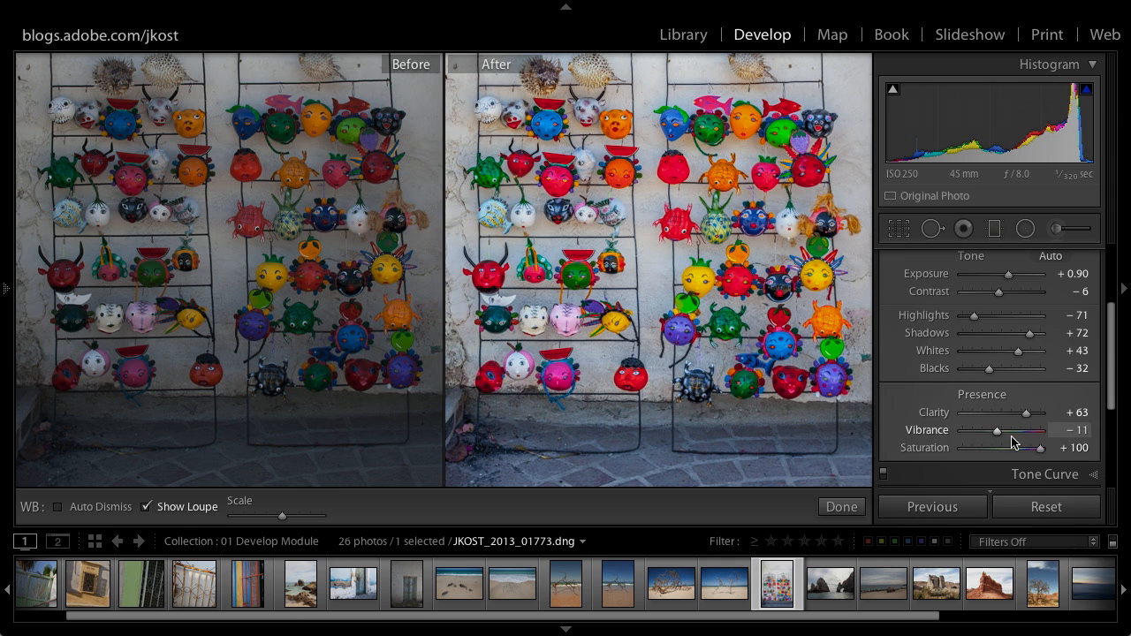
Step: Pull Saturation back down and dismiss the White Balance Selector with Done
drag(1038, 449, 1000, 449)
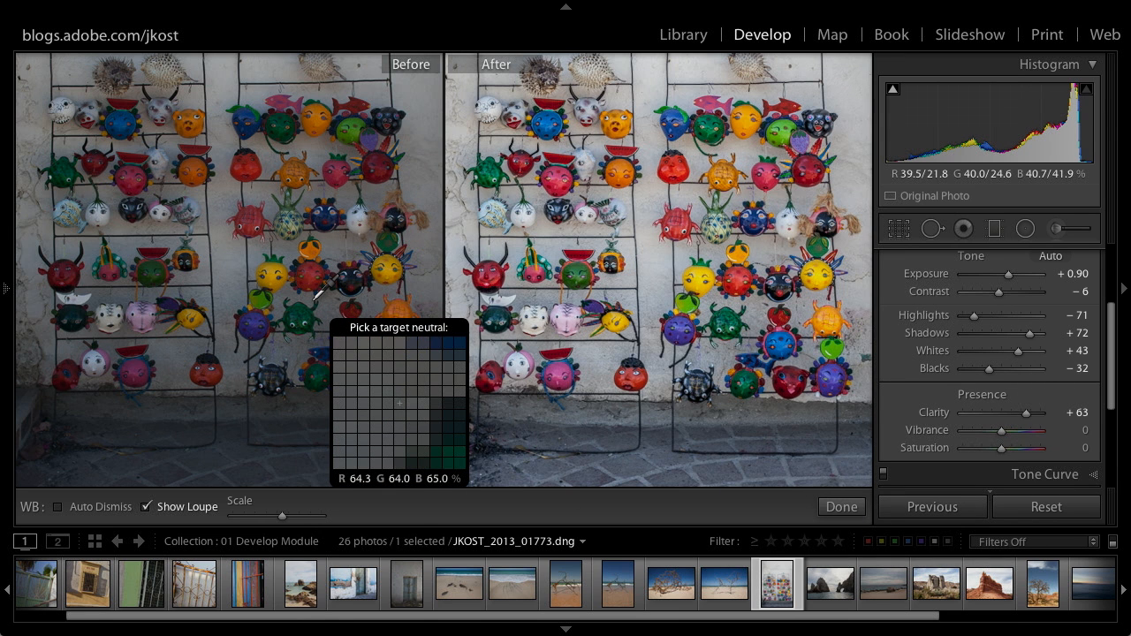
mouse_move(291, 410)
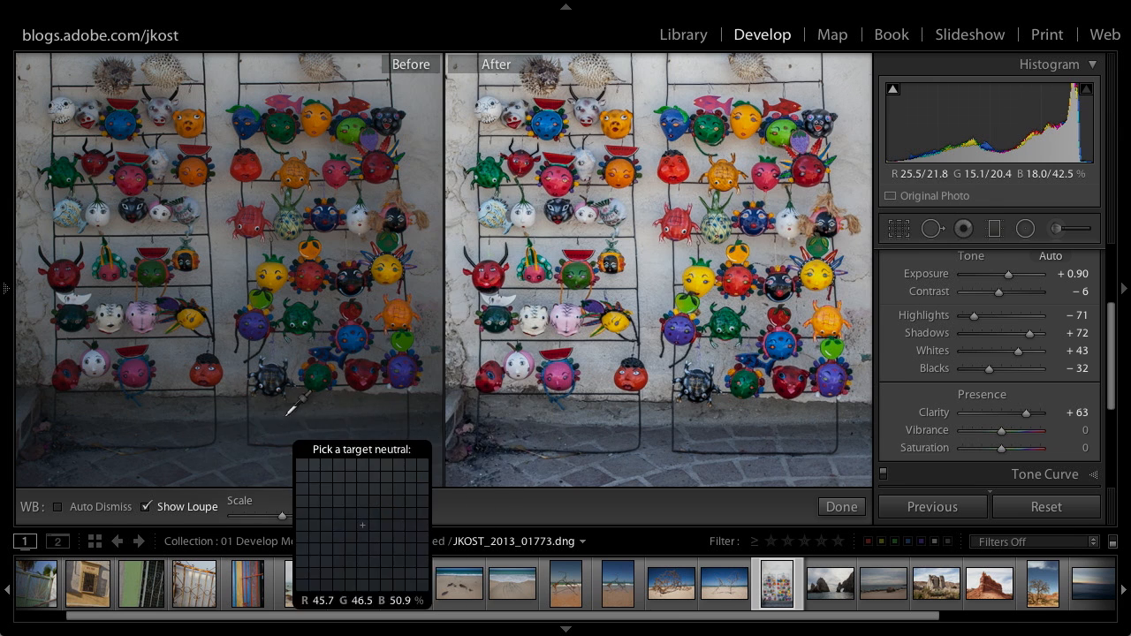
click(841, 506)
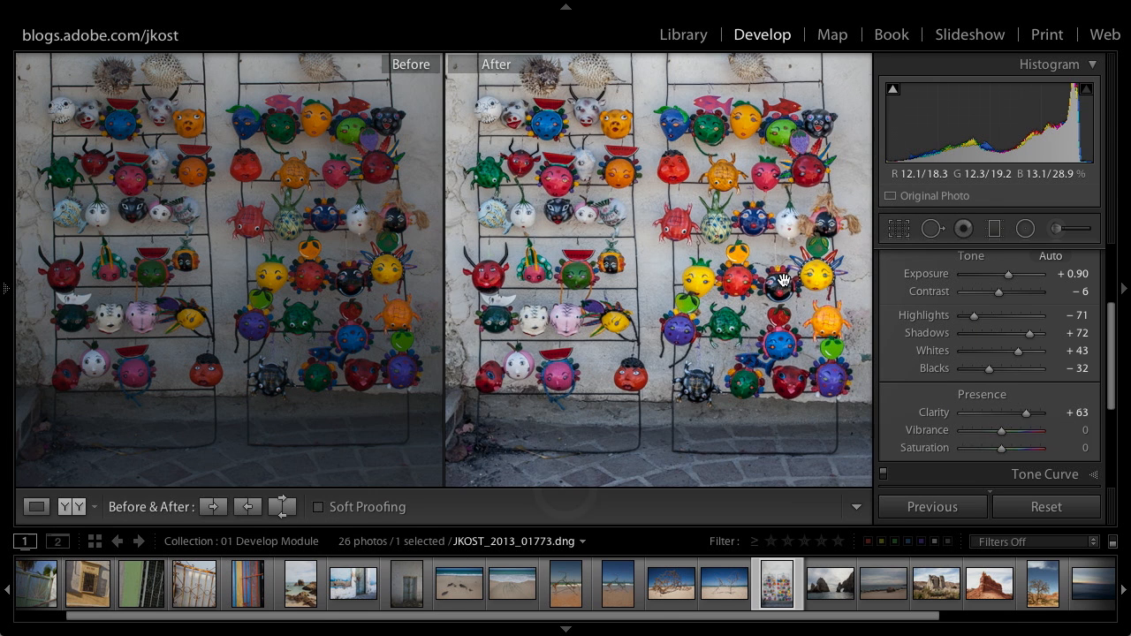
mouse_move(410, 212)
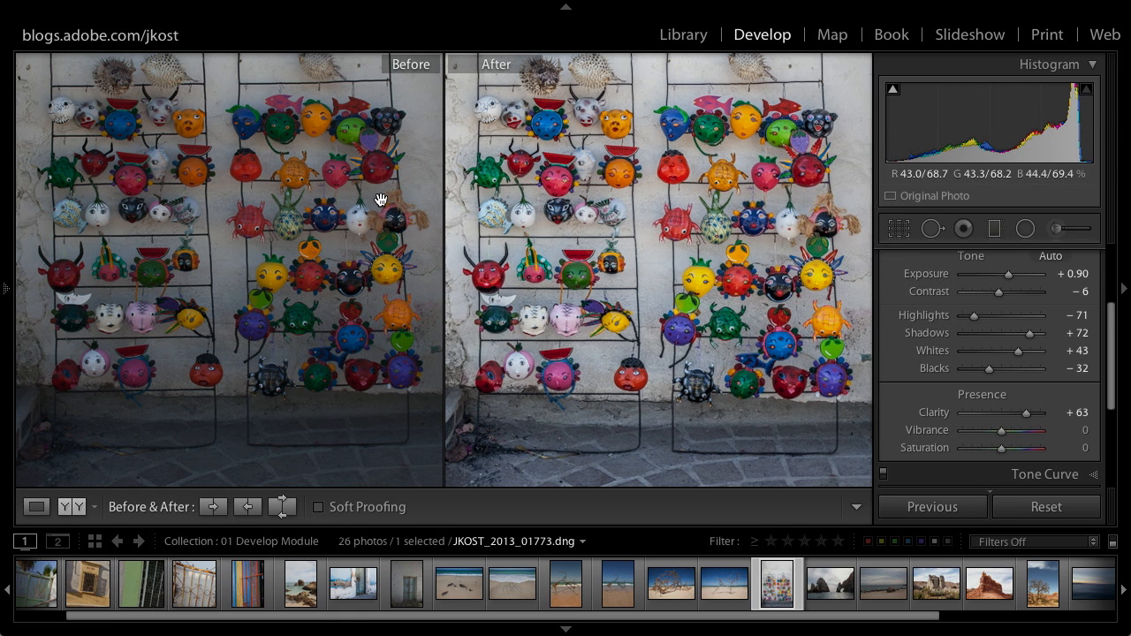
mouse_move(382, 200)
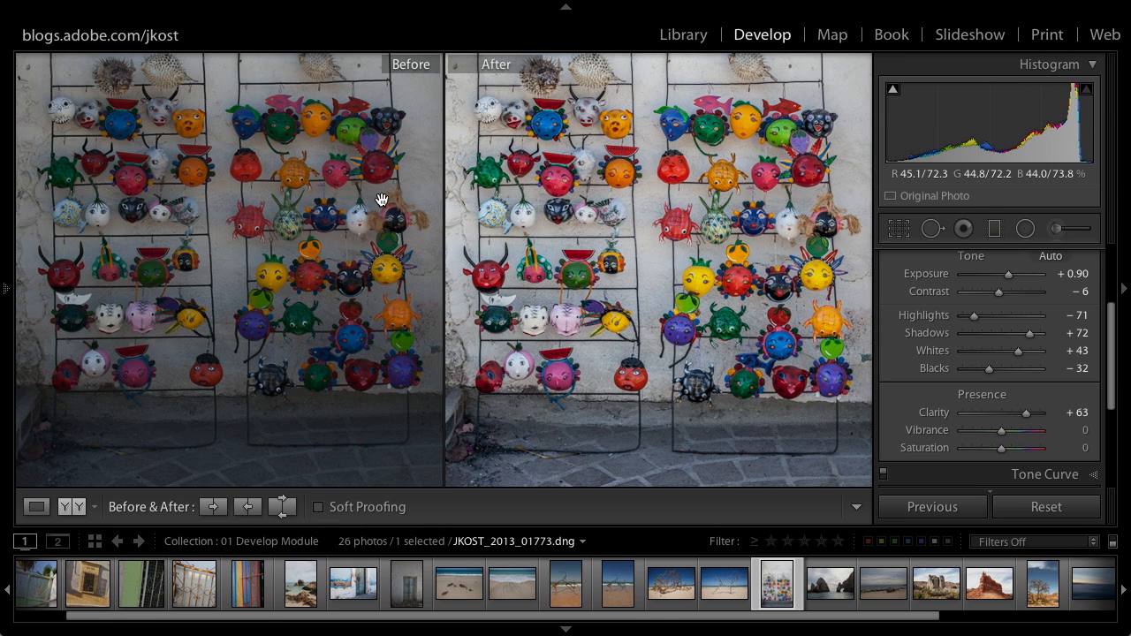
Step: Reveal the History panel and scroll it to the most recent Vibrance entry
click(6, 290)
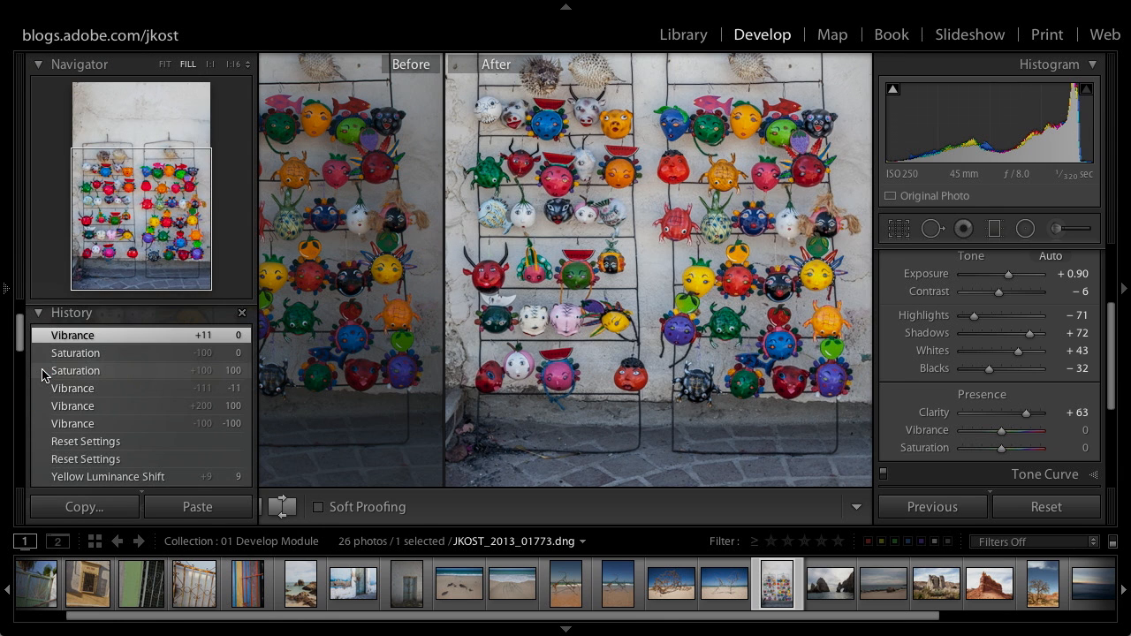
scroll(down, 3)
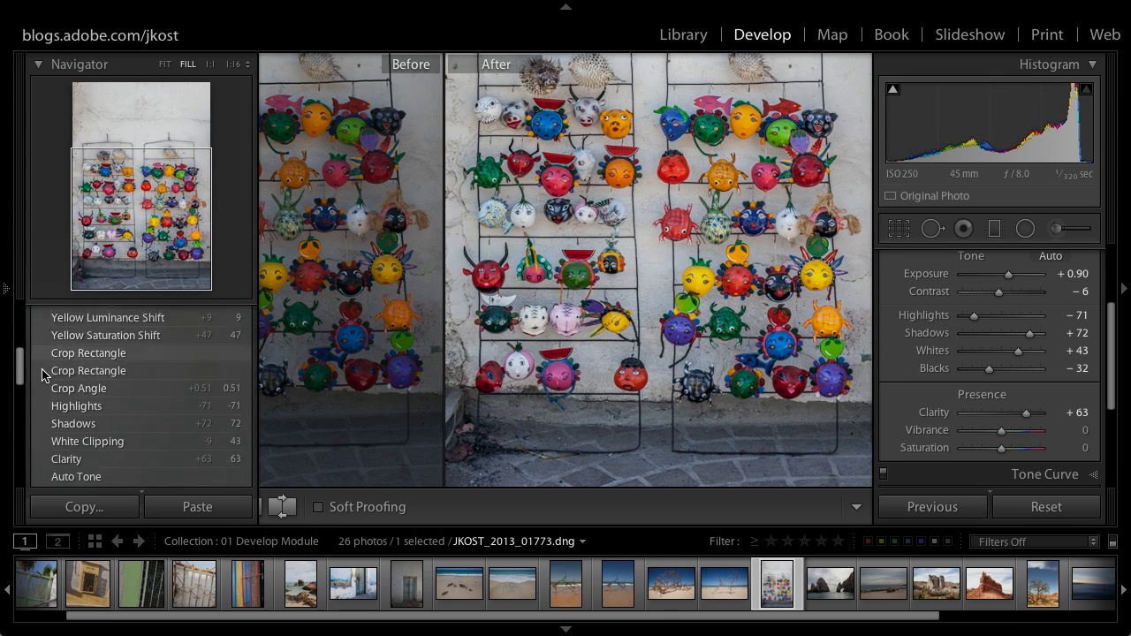
scroll(up, 3)
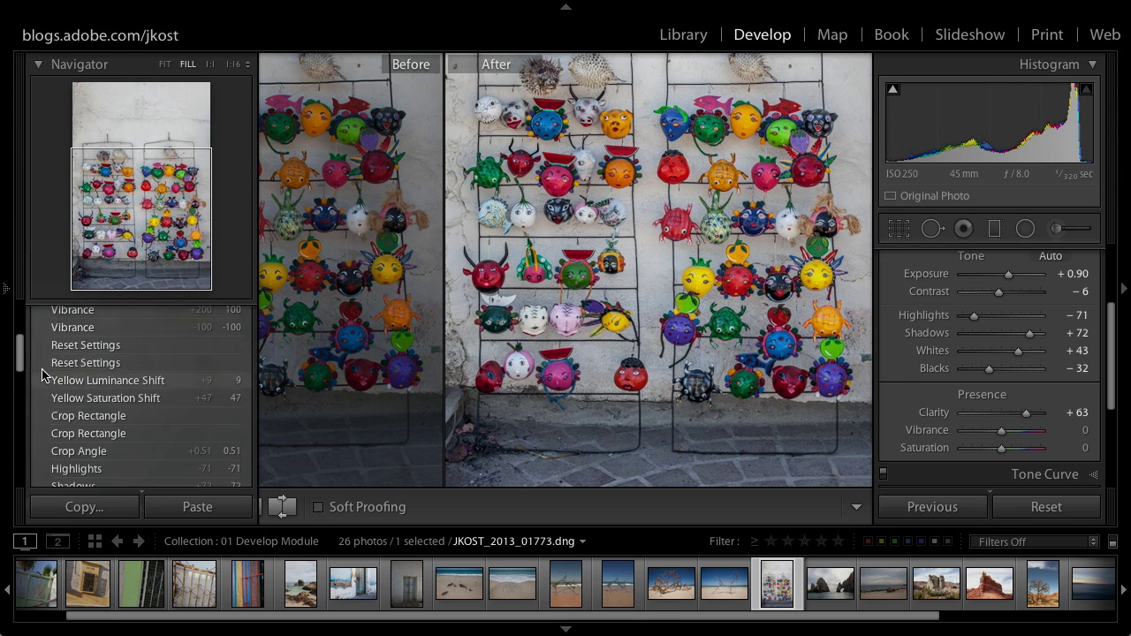
scroll(down, 3)
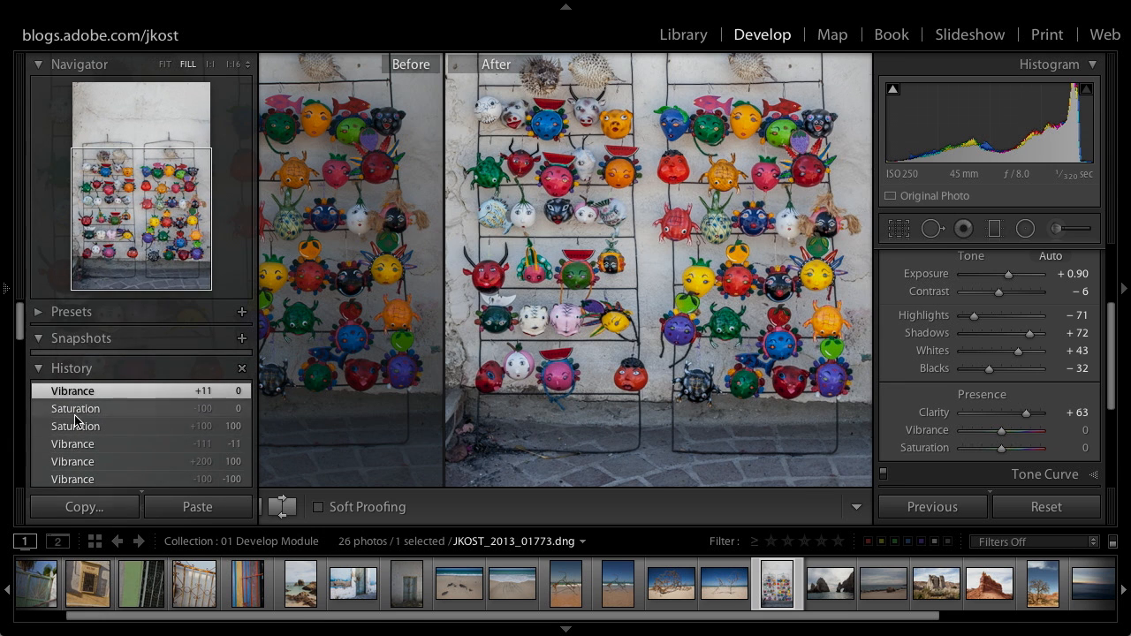
mouse_move(71, 452)
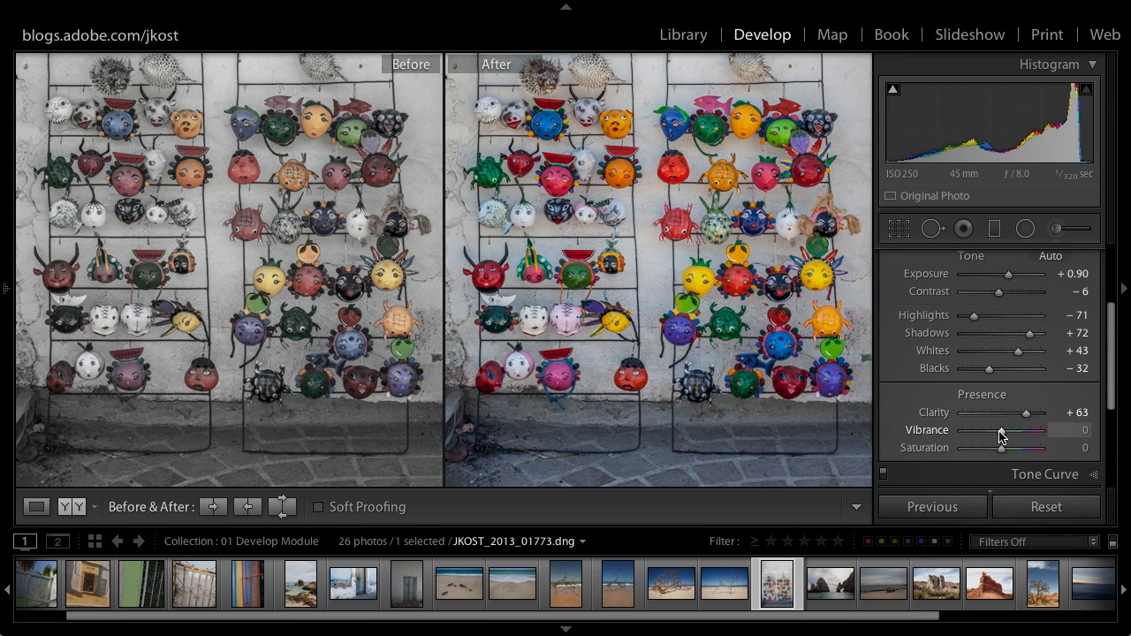
Step: Raise Saturation in two drags up to its maximum for the Before version
drag(1000, 448, 1016, 449)
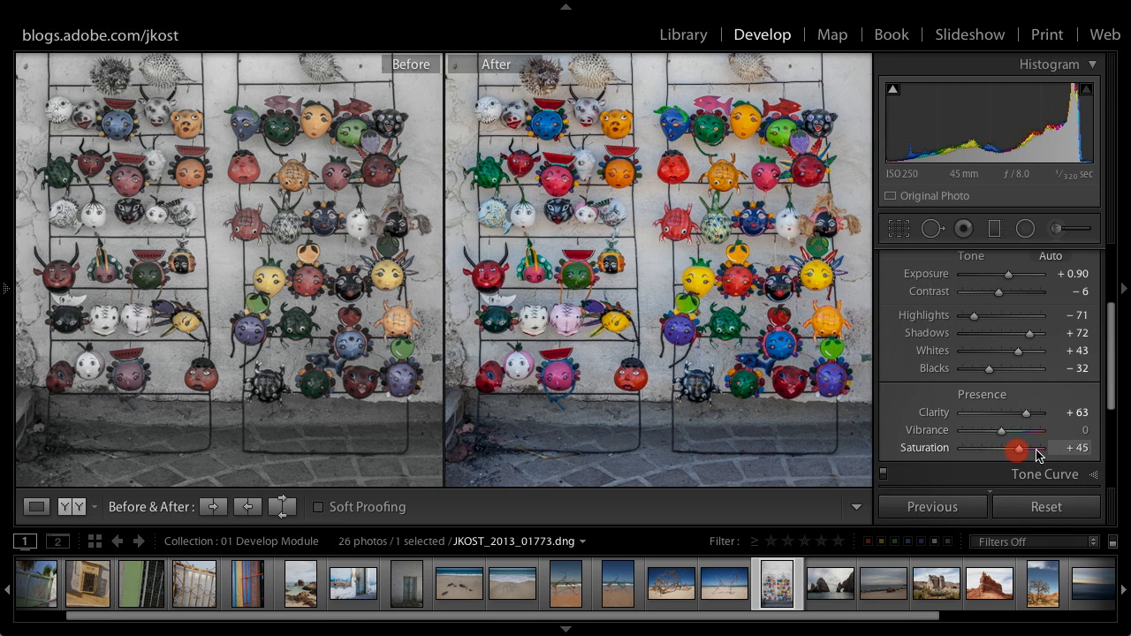
drag(1018, 449, 1043, 449)
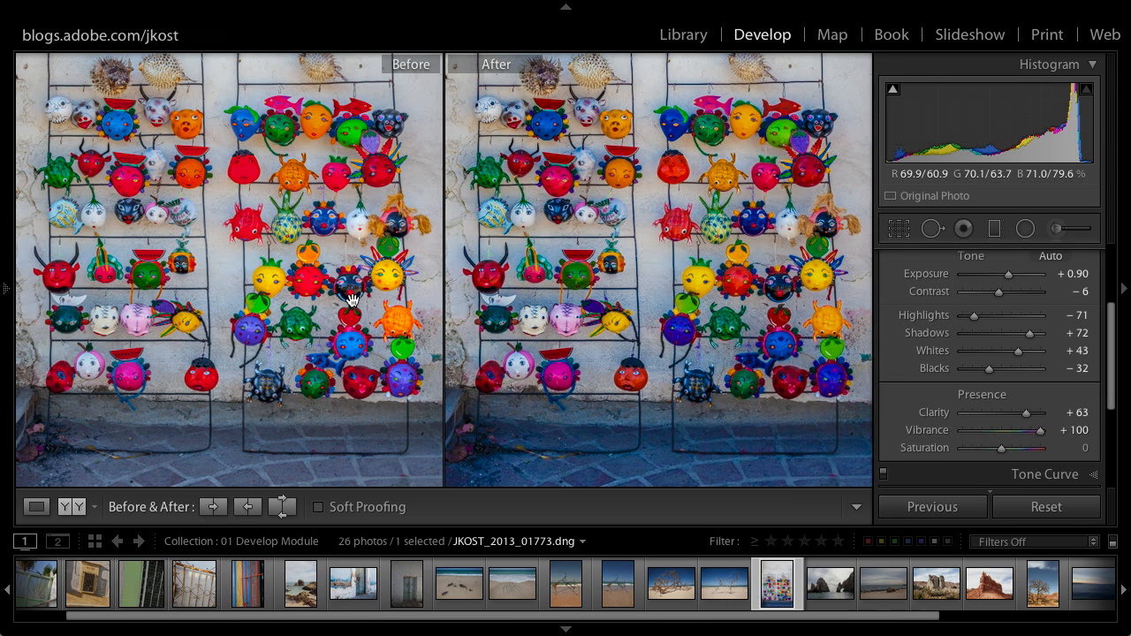
mouse_move(576, 290)
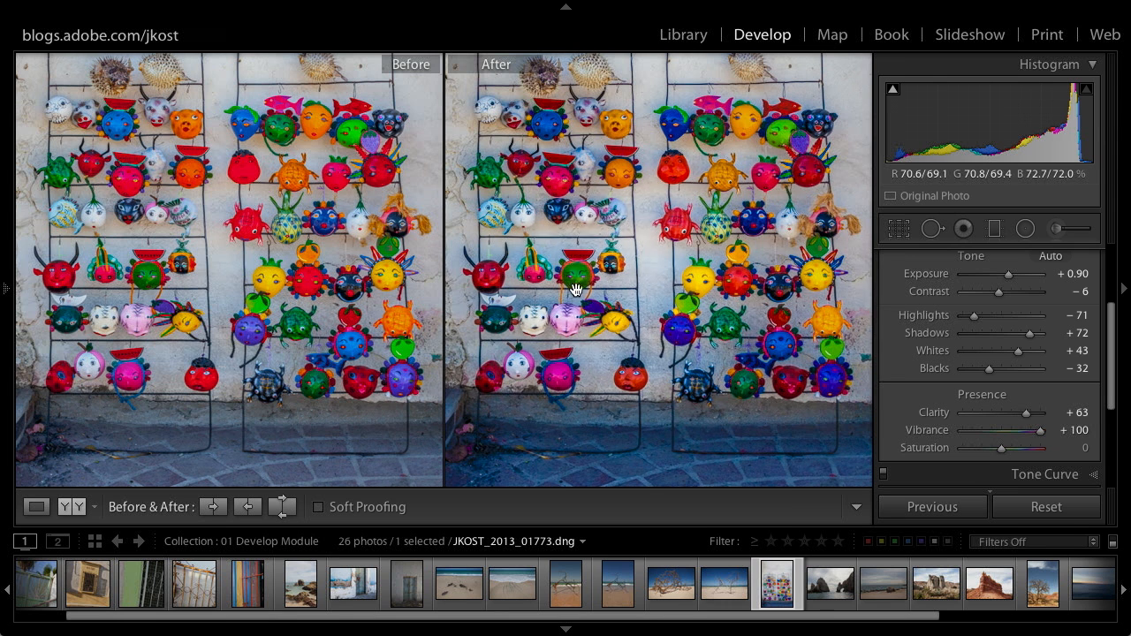
mouse_move(696, 242)
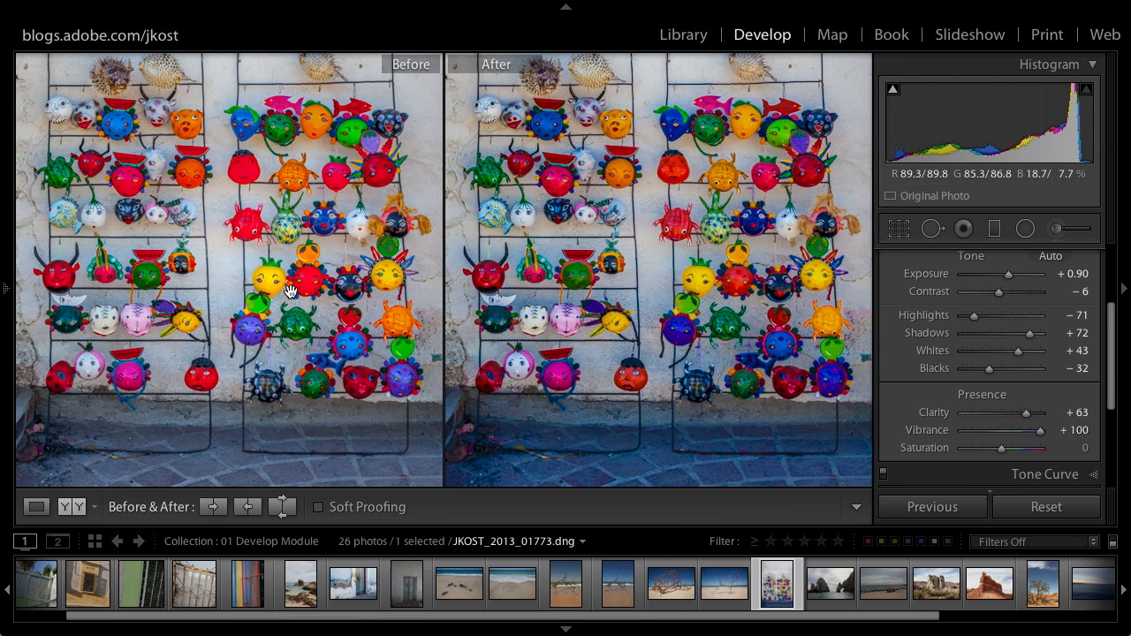
mouse_move(307, 304)
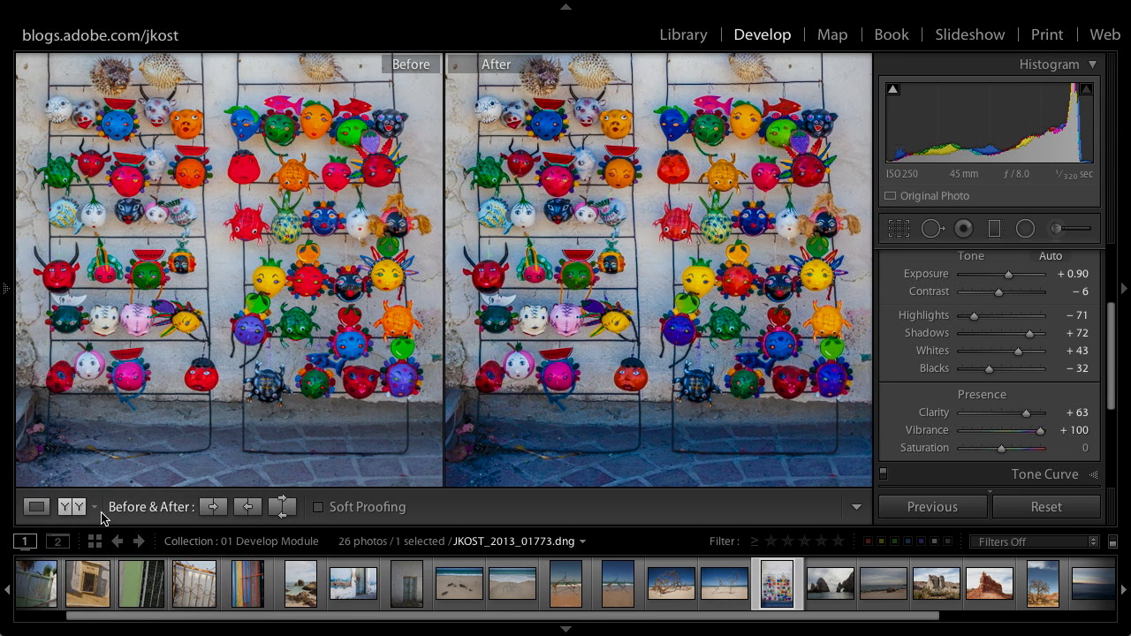
Step: Switch to the single-image before/after split, zoom in on the masks, and bring up the layout menu
click(79, 505)
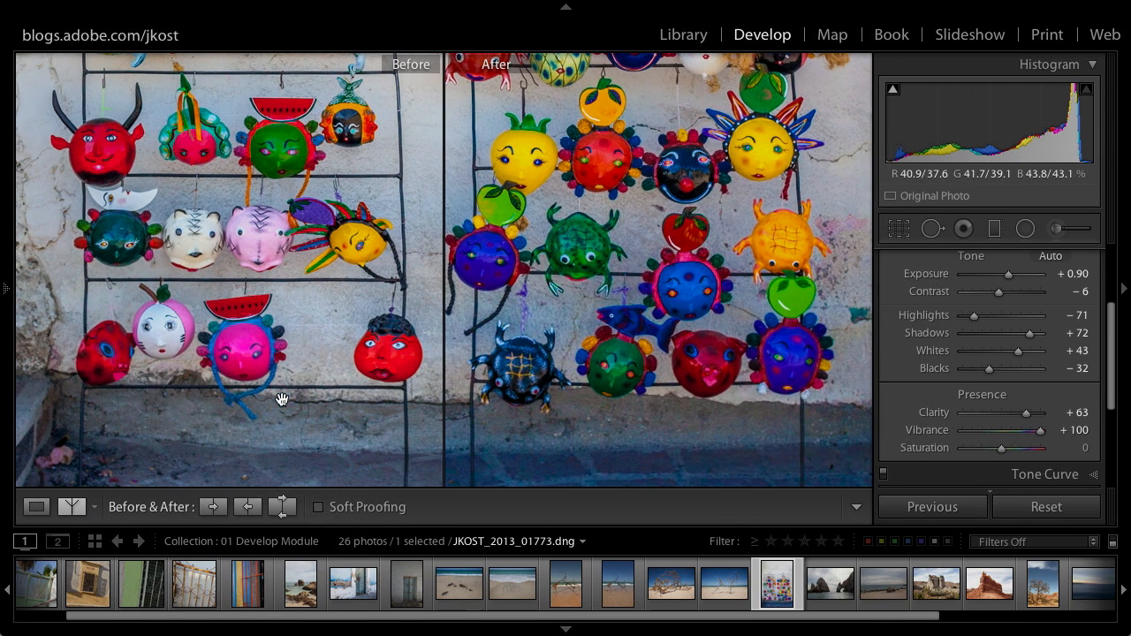
key(cmd+=)
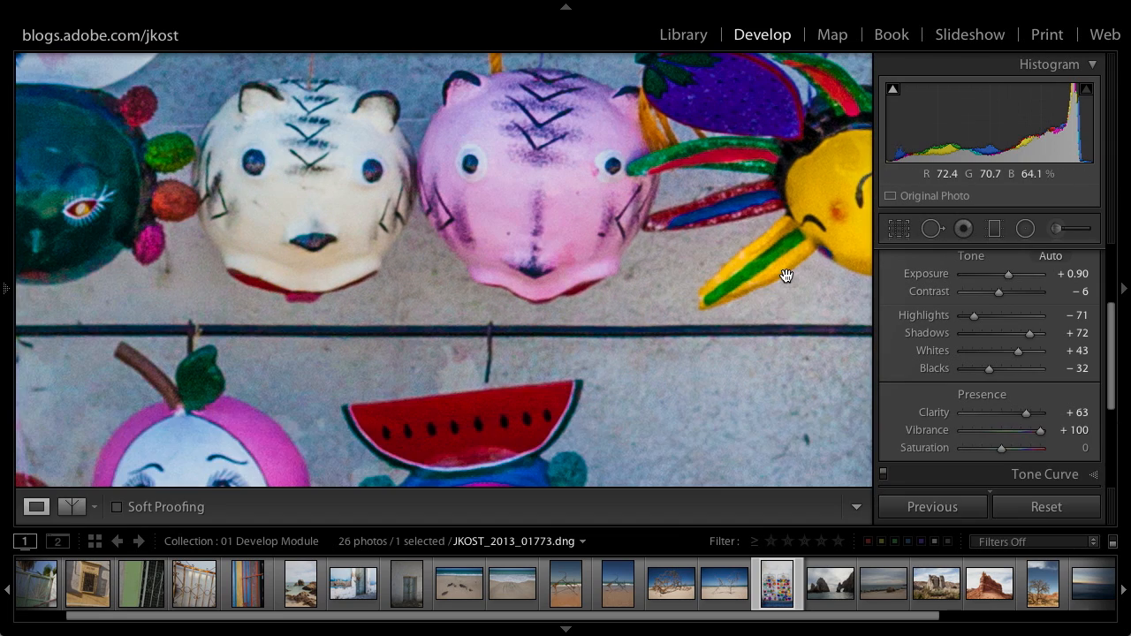
key(y)
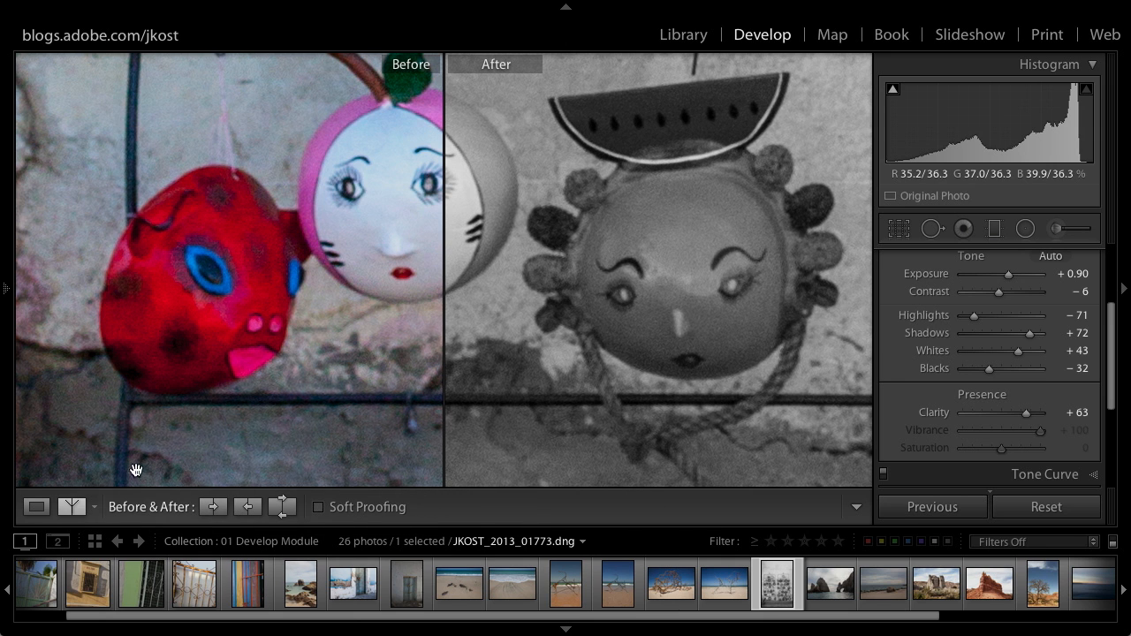
click(74, 506)
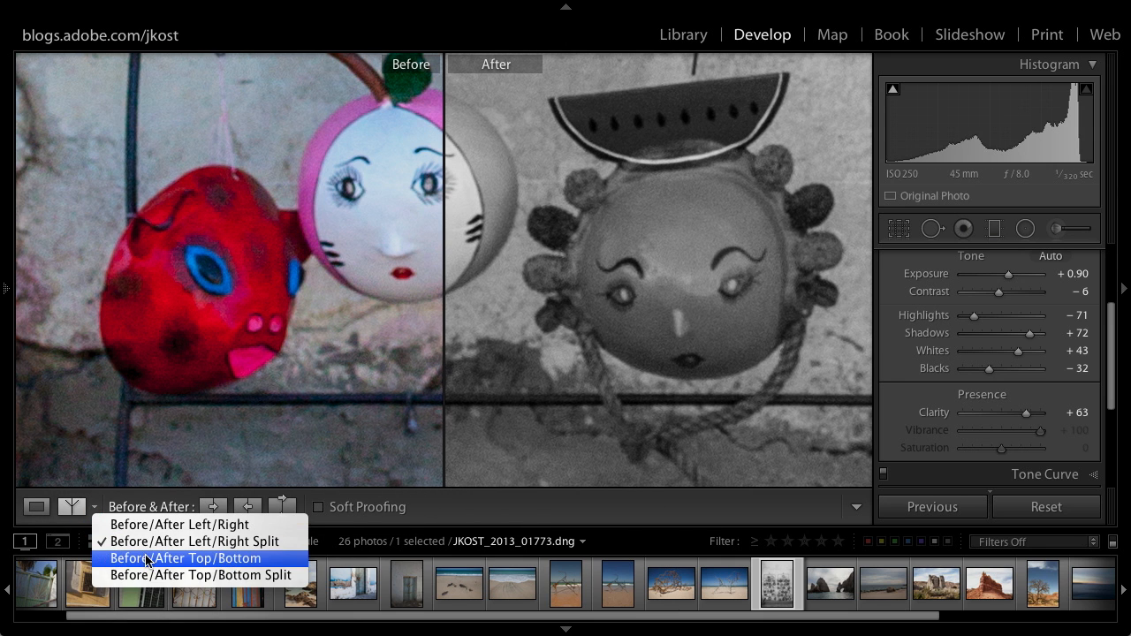